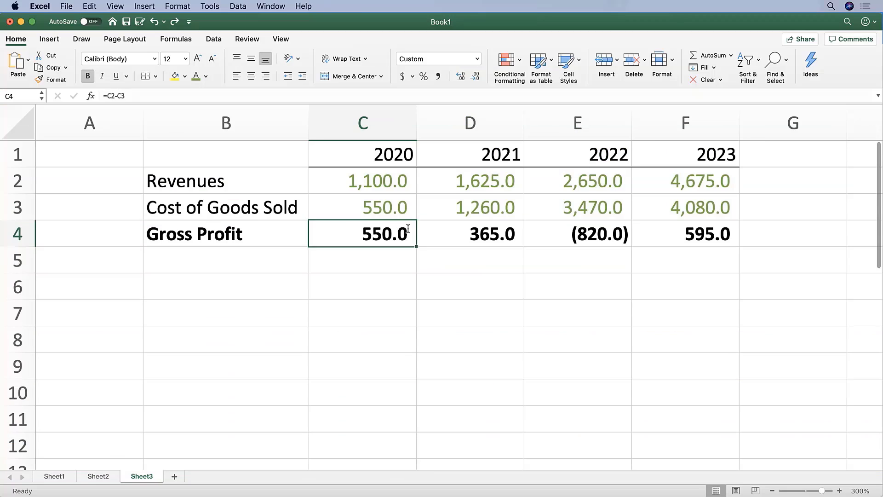
Step: Check the Gross Profit label in B4 and select the 2021–2023 figures D2:F4
left_click(226, 233)
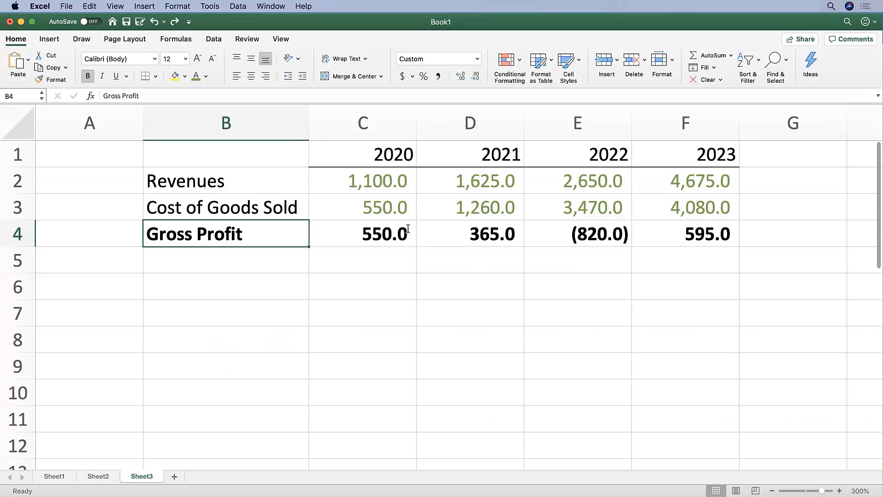
left_click(470, 180)
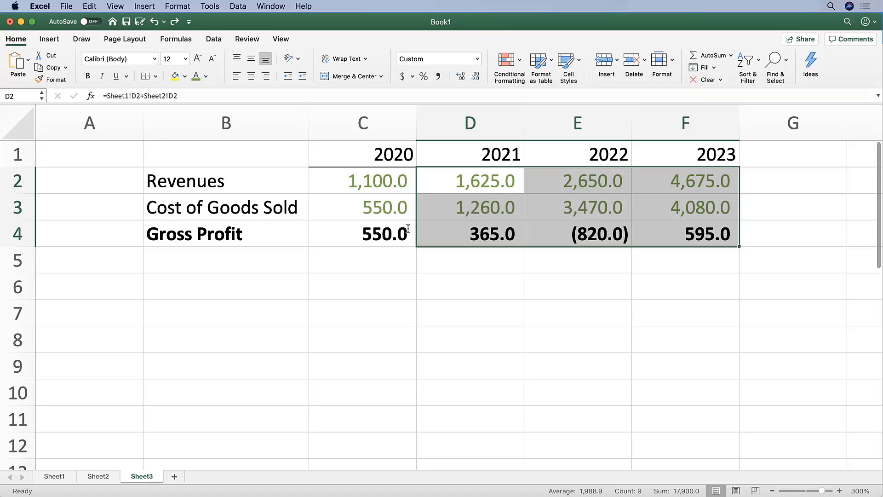
Step: Clear the 2021–2023 figures so only 2020 remains, then select the 2020 column C2:C4
key("Delete")
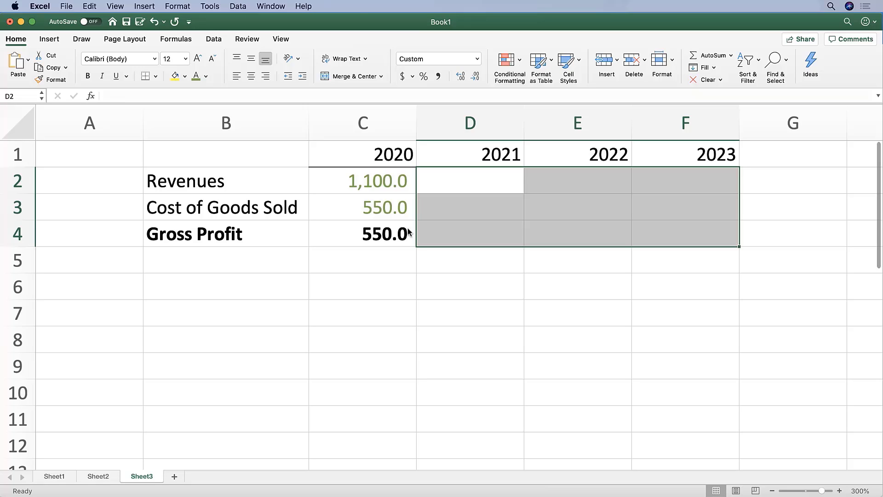
left_click(363, 182)
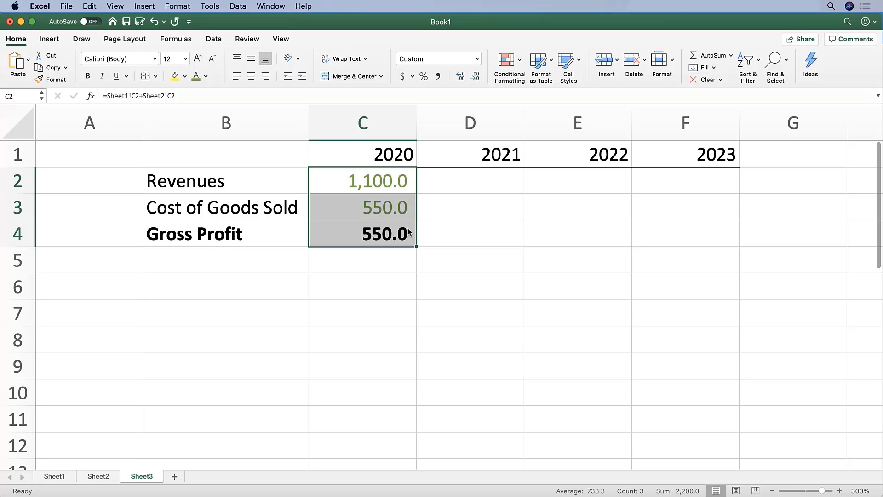
Step: Fill the Revenues formula right from C2 across 2021–2023 with Cmd+R
left_click(362, 181)
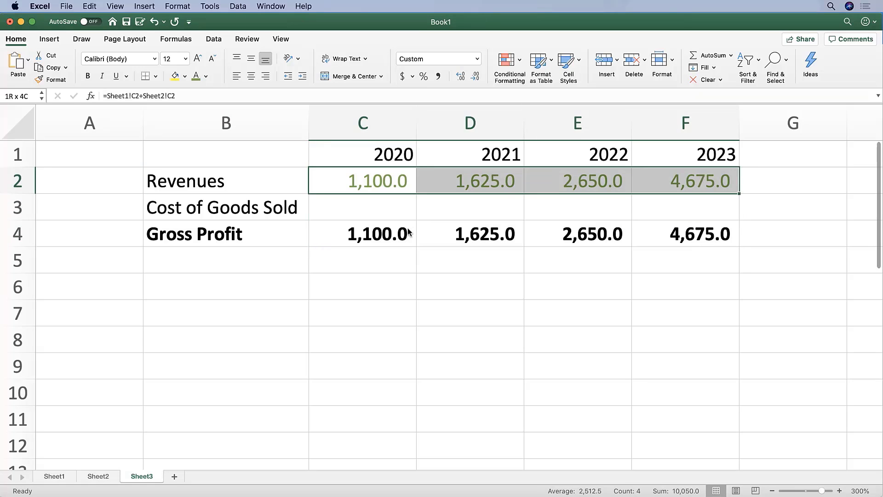
Step: Fill Revenues and Cost of Goods Sold right across 2020–2023 so Gross Profit shows 550.0, 365.0, (820.0), 595.0
left_click_drag(362, 182, 362, 207)
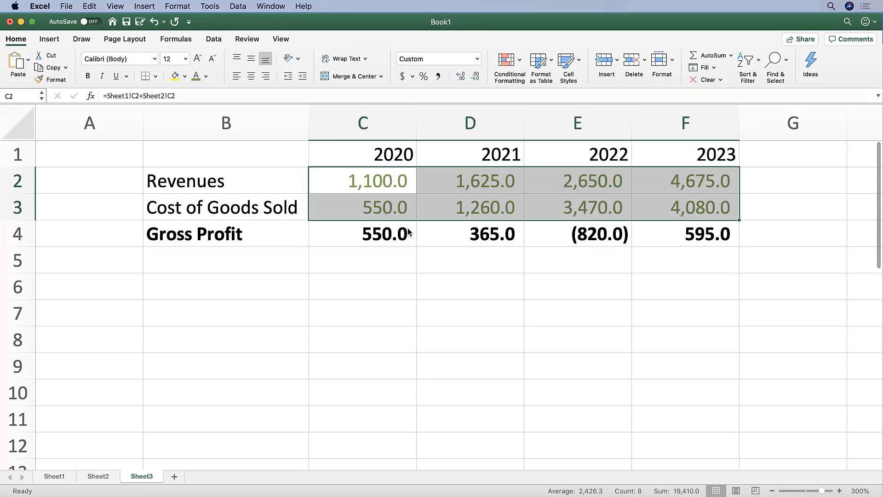
left_click(363, 181)
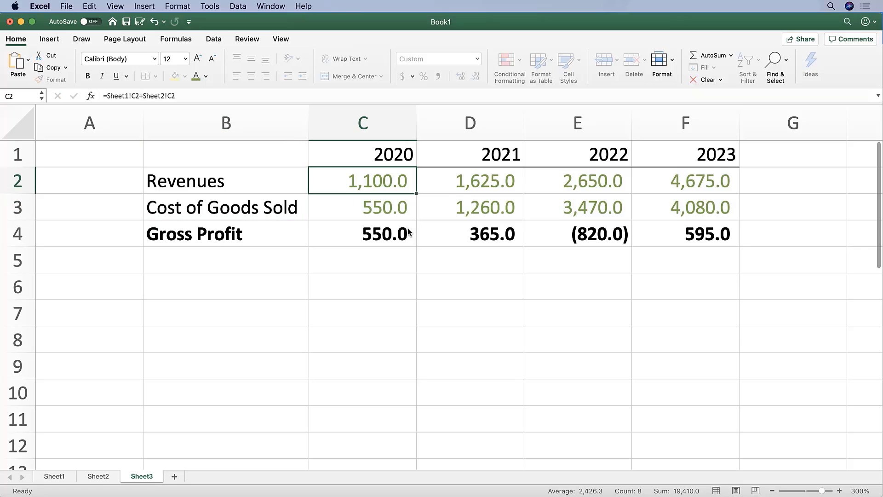